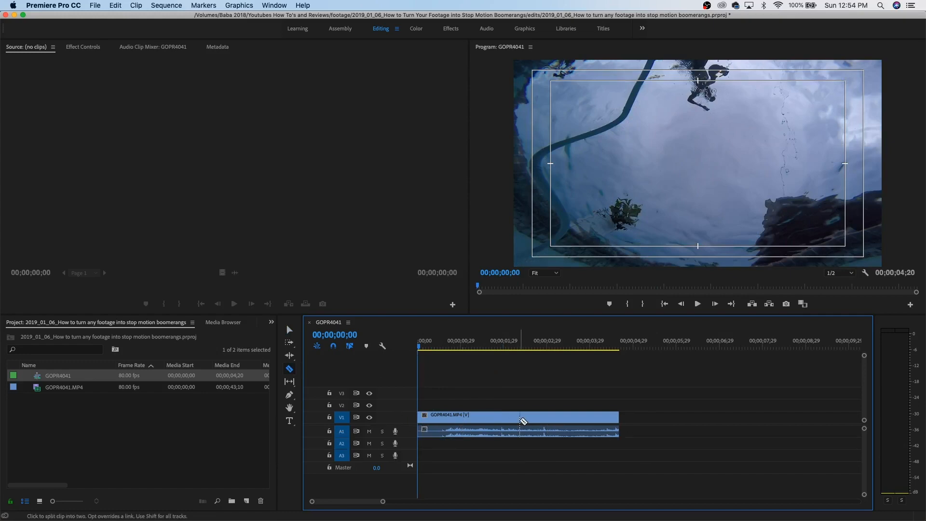
mouse_move(521, 421)
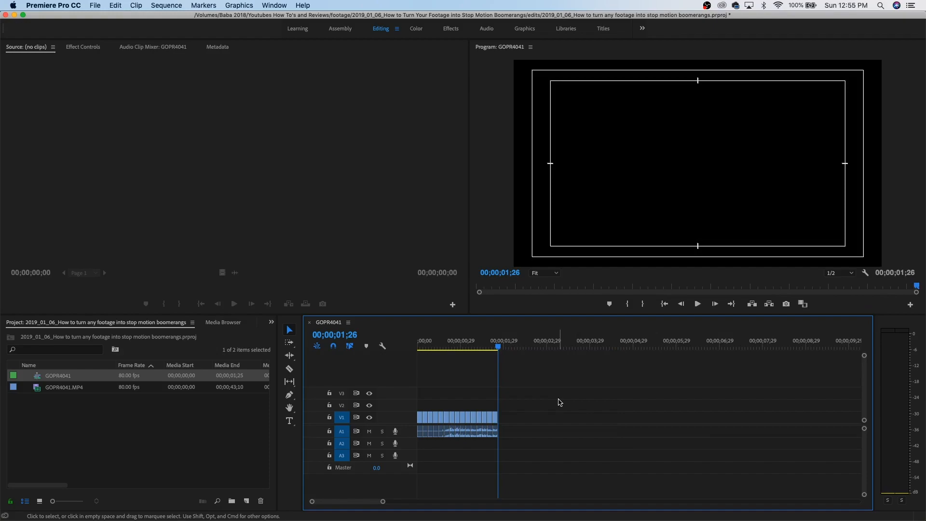
click(495, 347)
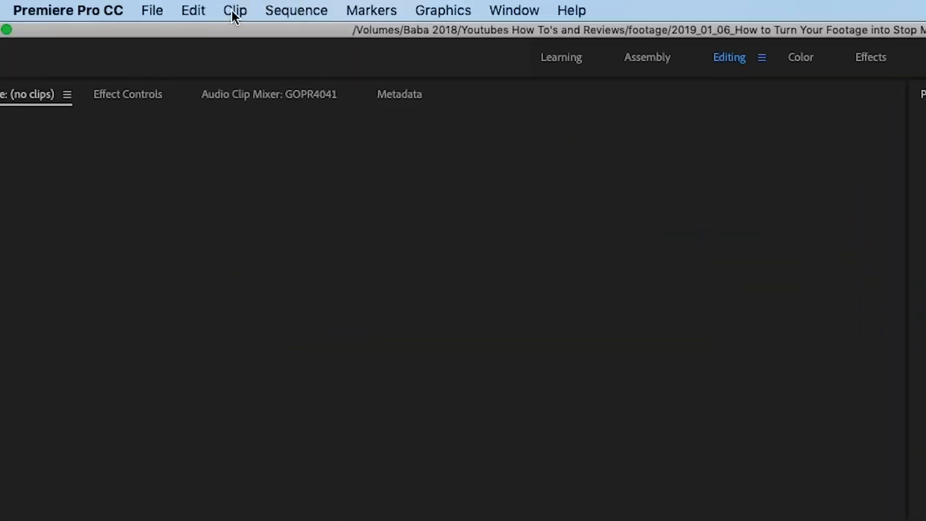
Add a Frame Hold to all selected pieces via Clip > Video Options.
click(234, 10)
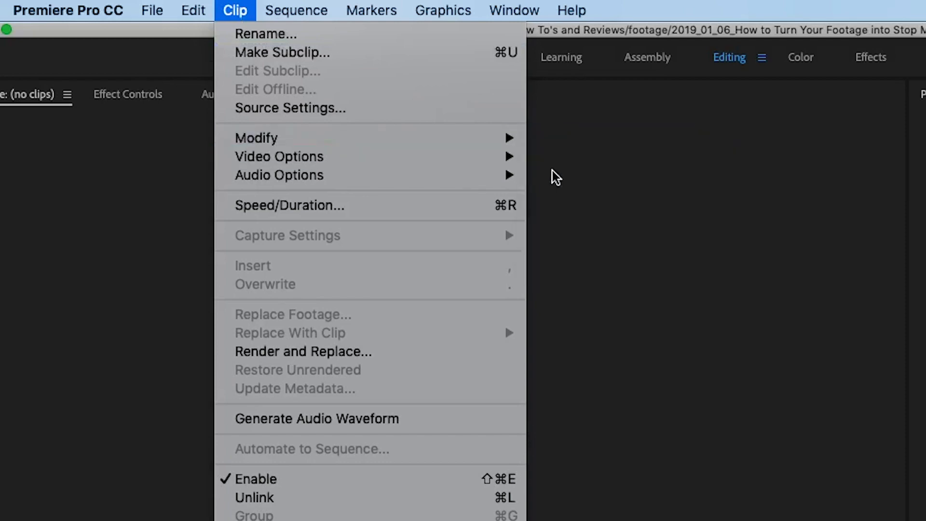
click(556, 177)
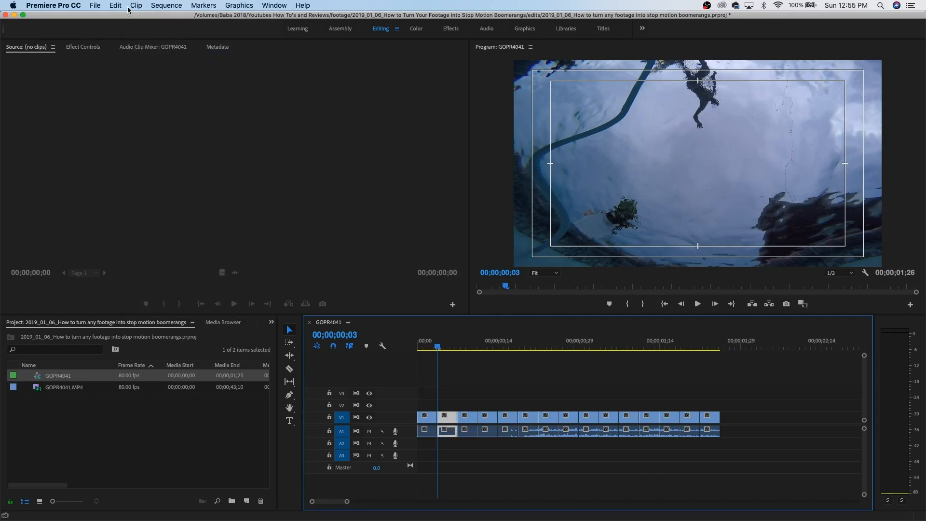
click(136, 6)
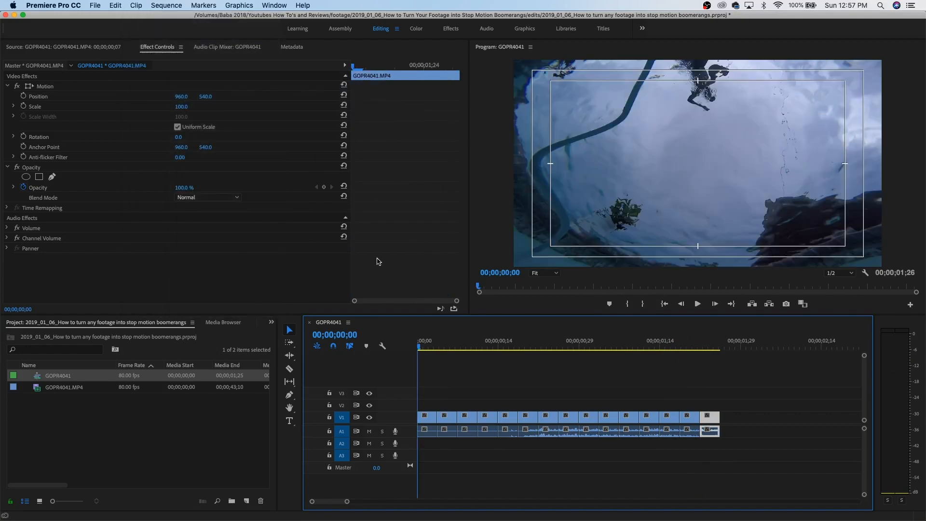
Alt-drag a copy of the held pieces after the originals, reaching about 3;18.
click(697, 304)
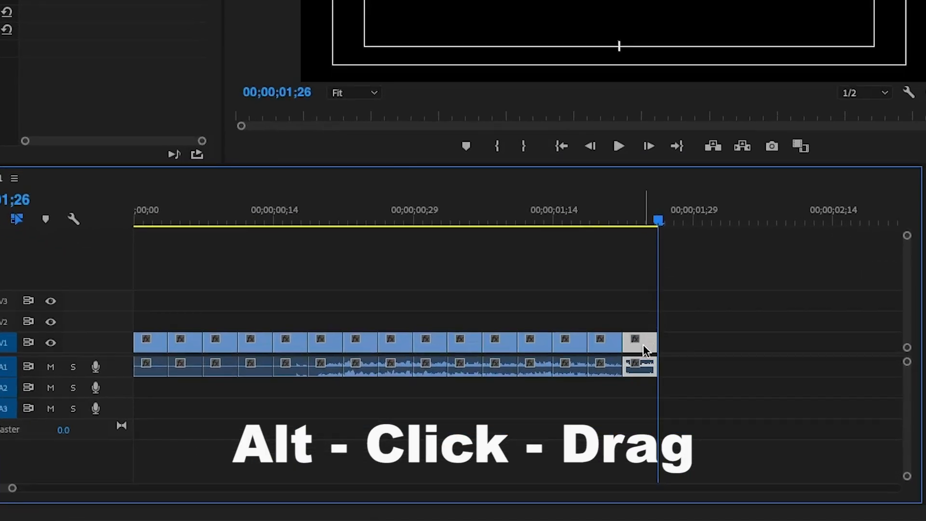
drag(635, 339, 673, 339)
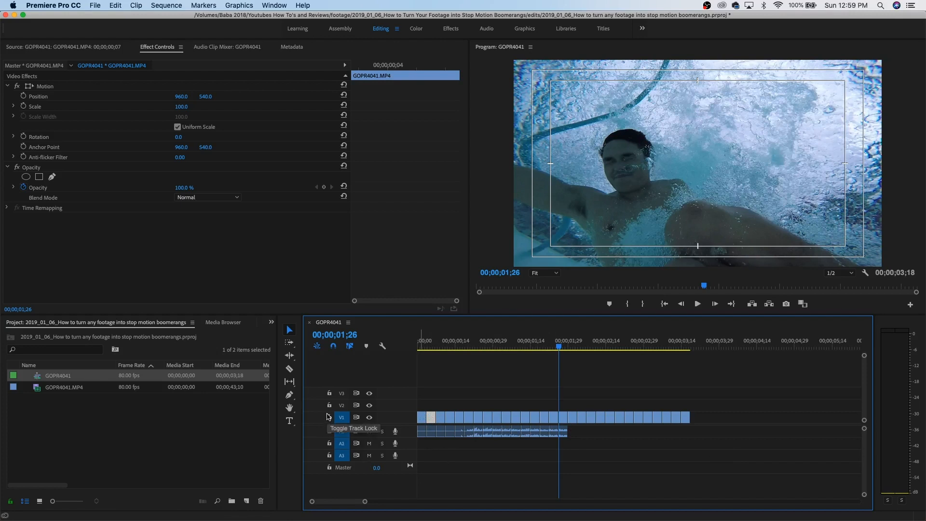
Delete the audio clips and duplicate all held pieces again to about seven seconds.
click(329, 417)
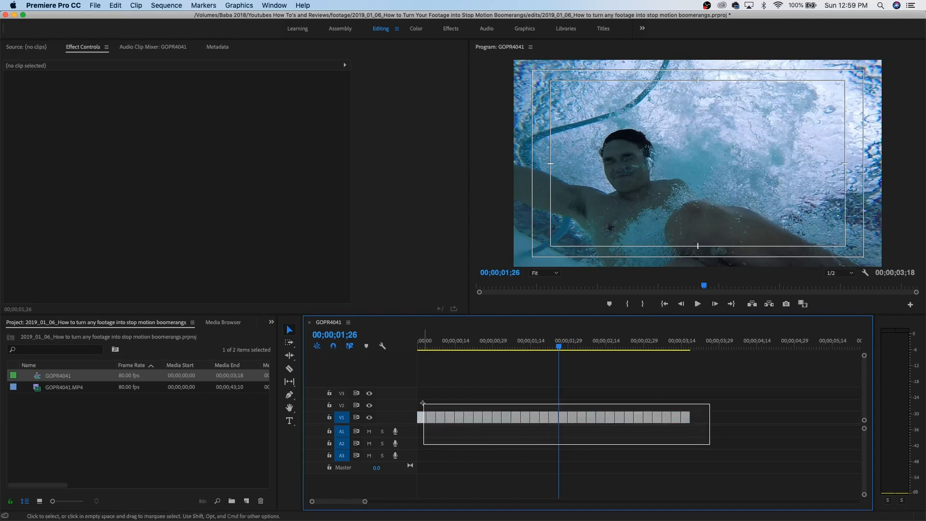
click(556, 418)
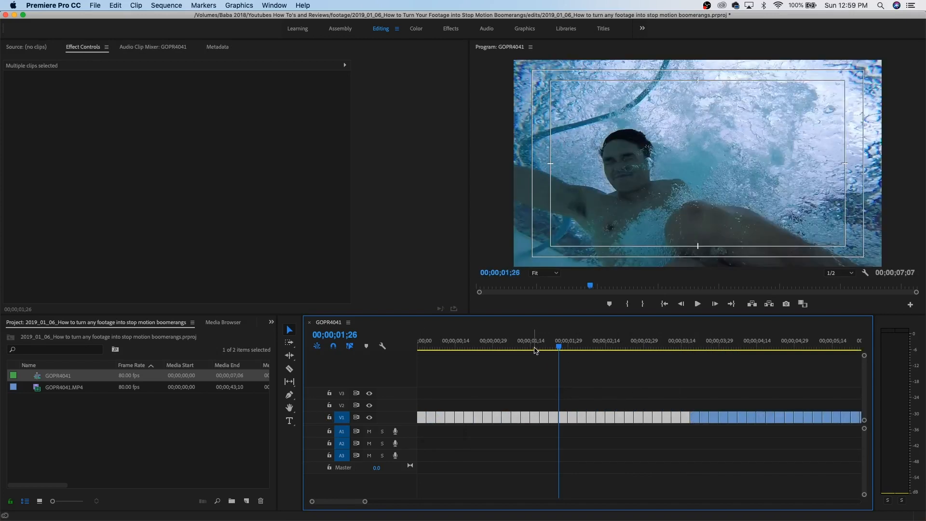
click(697, 303)
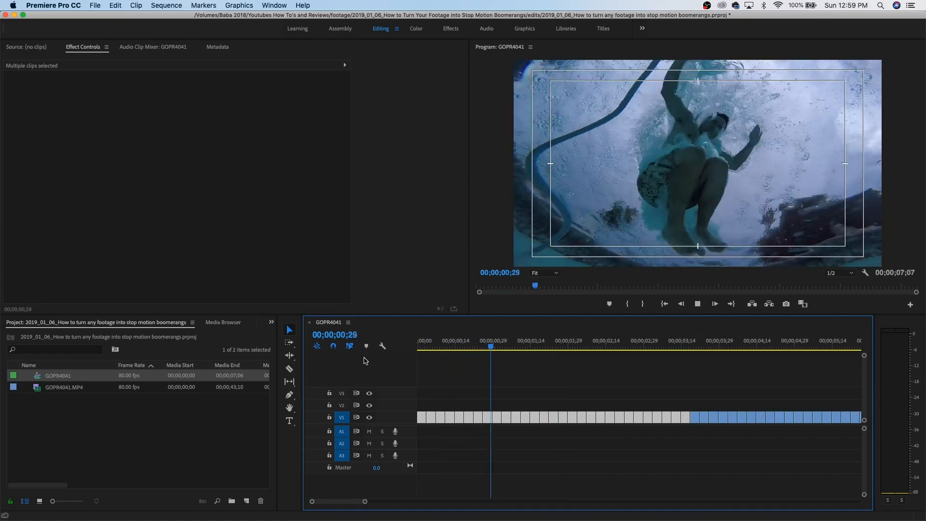
Preview the boomerang, then create a new Sequence 02 with default settings.
click(640, 346)
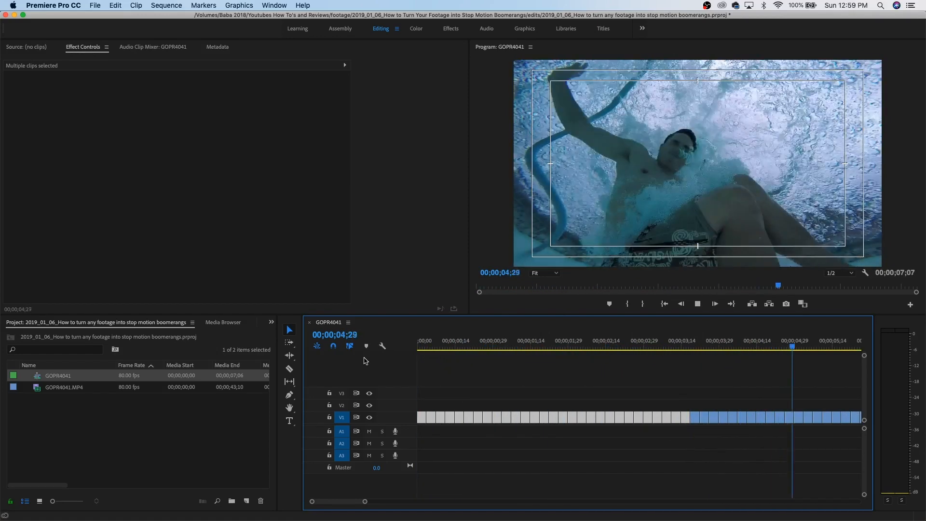
click(94, 6)
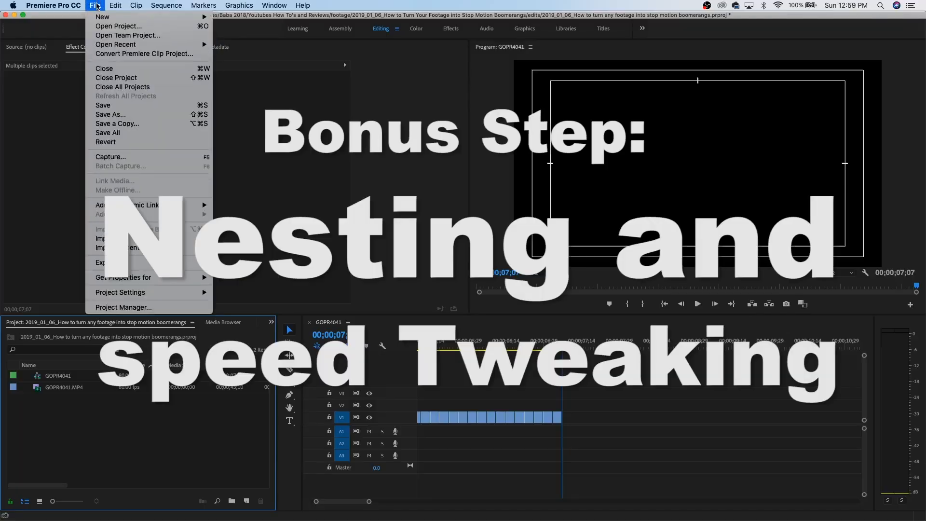
mouse_move(102, 16)
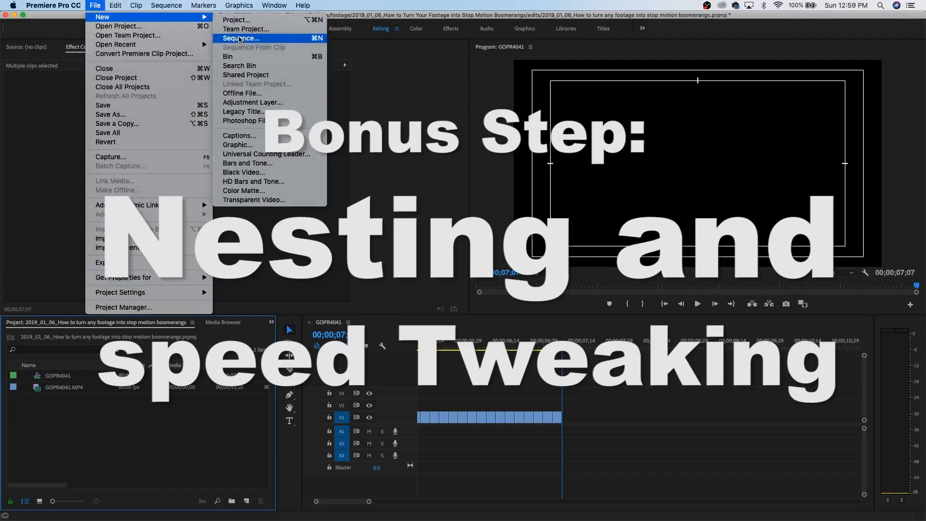
click(240, 37)
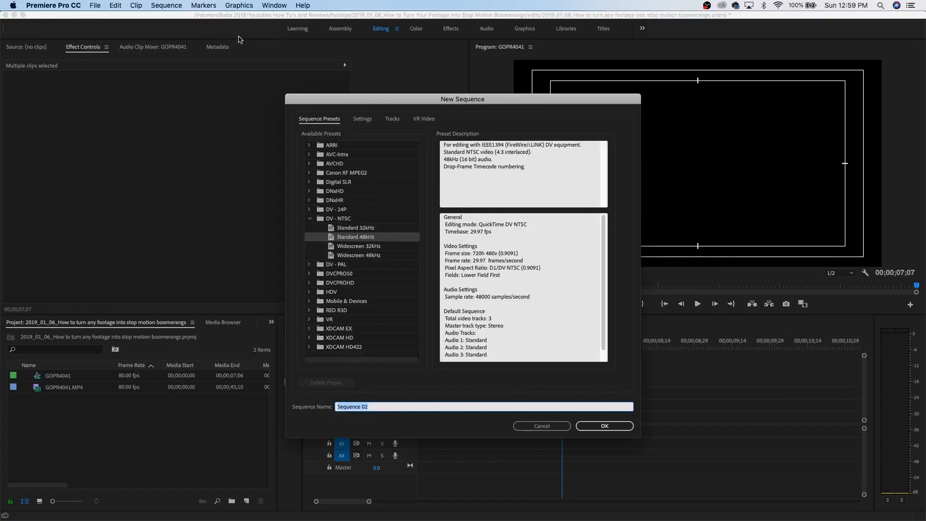
click(604, 425)
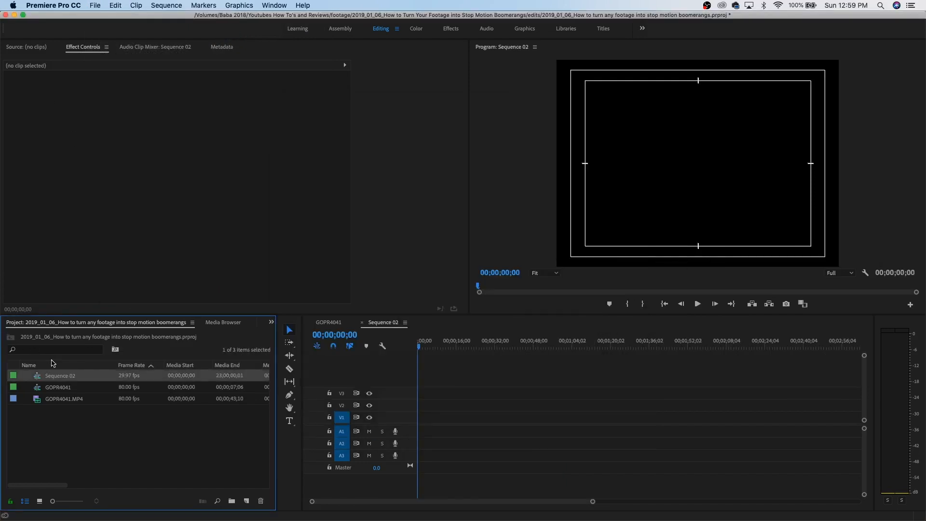
Nest the GOPR4041 sequence onto Sequence 02's timeline as a single clip.
drag(57, 387, 425, 423)
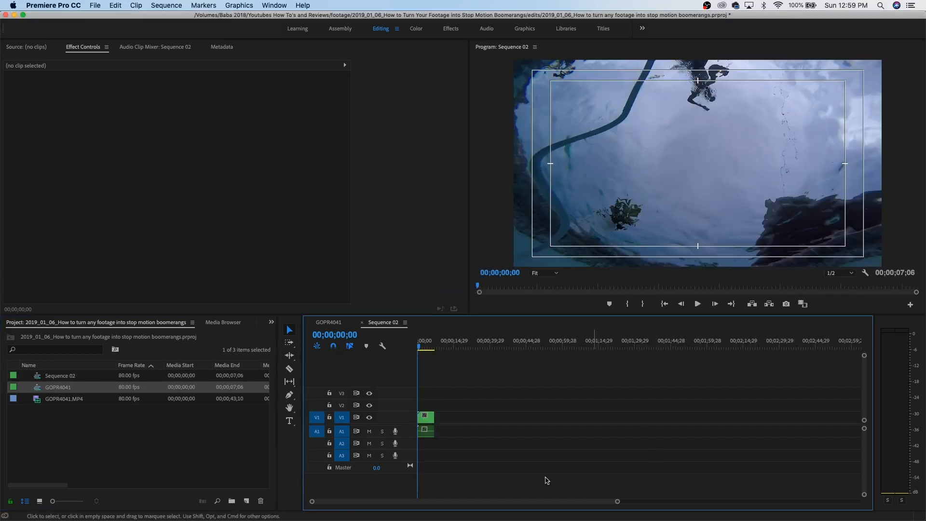
click(426, 417)
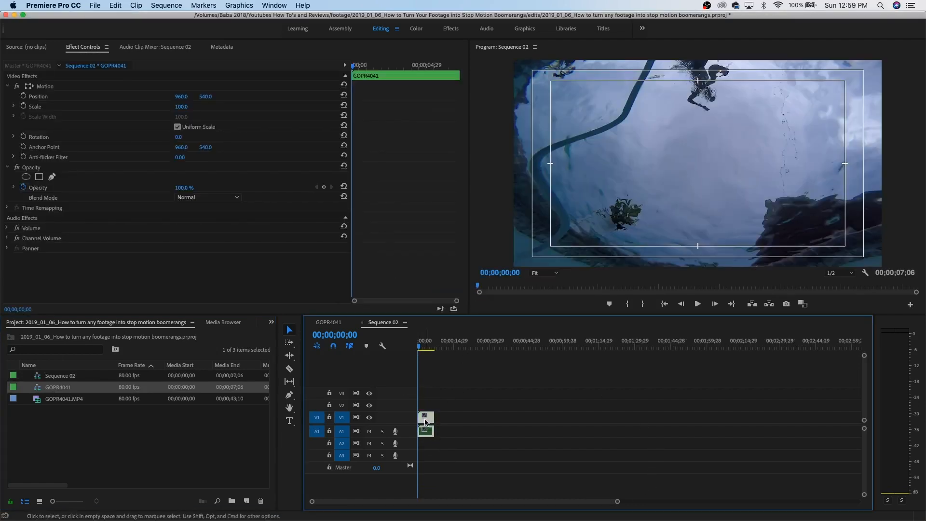
key(cmd+r)
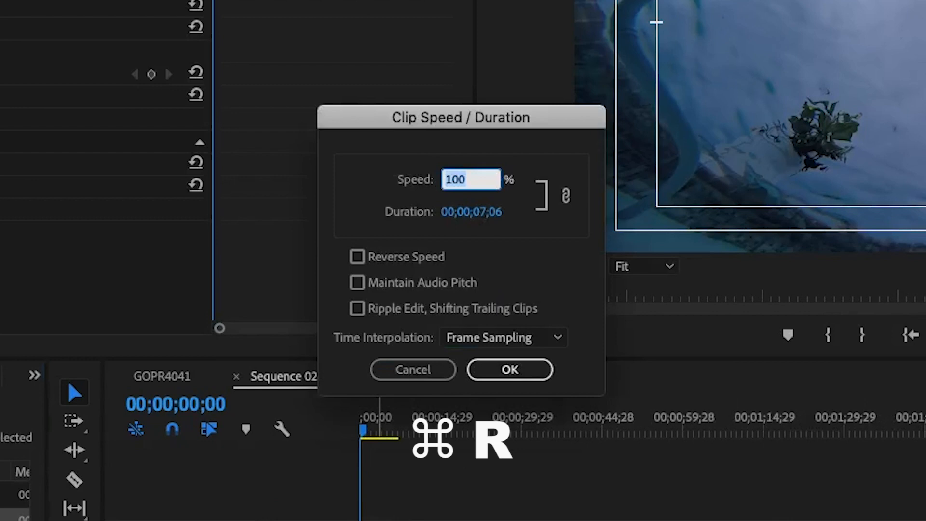
Enter the new speed value 17 for the nested clip and confirm, shortening Sequence 02.
text(17)
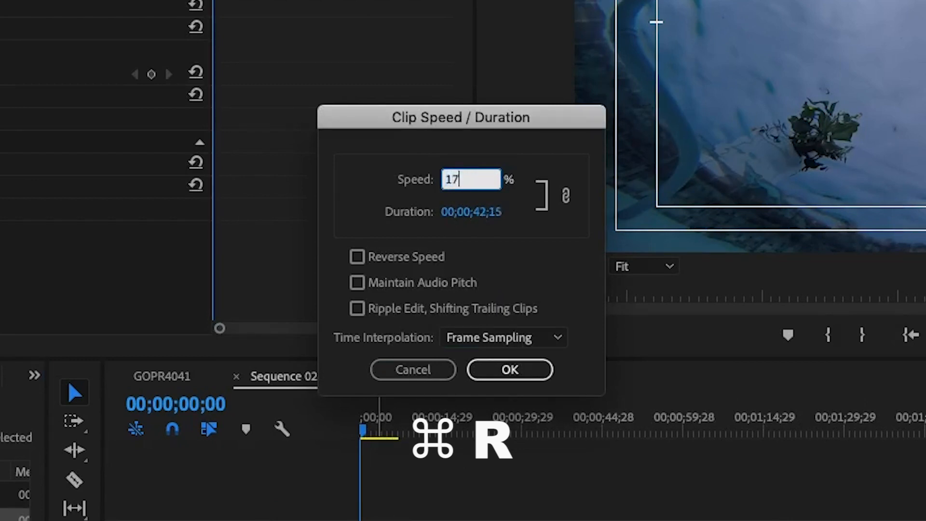
click(509, 369)
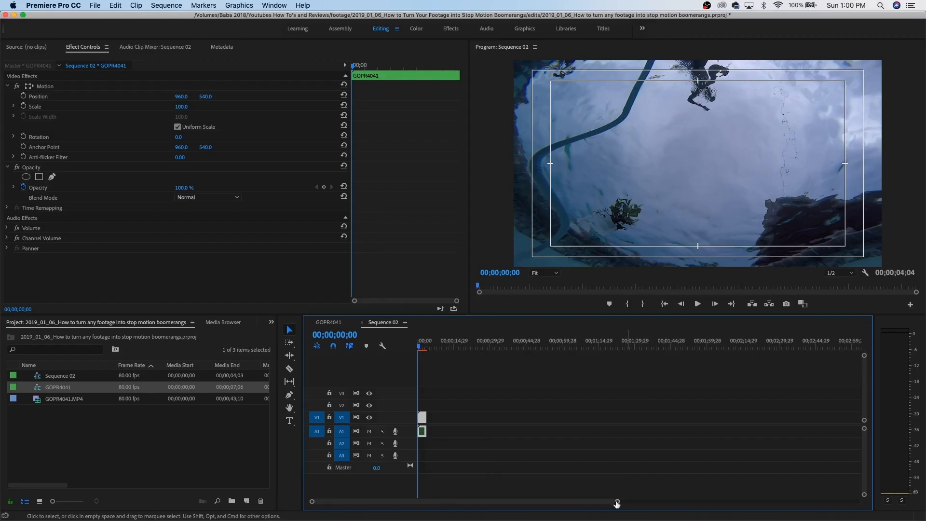